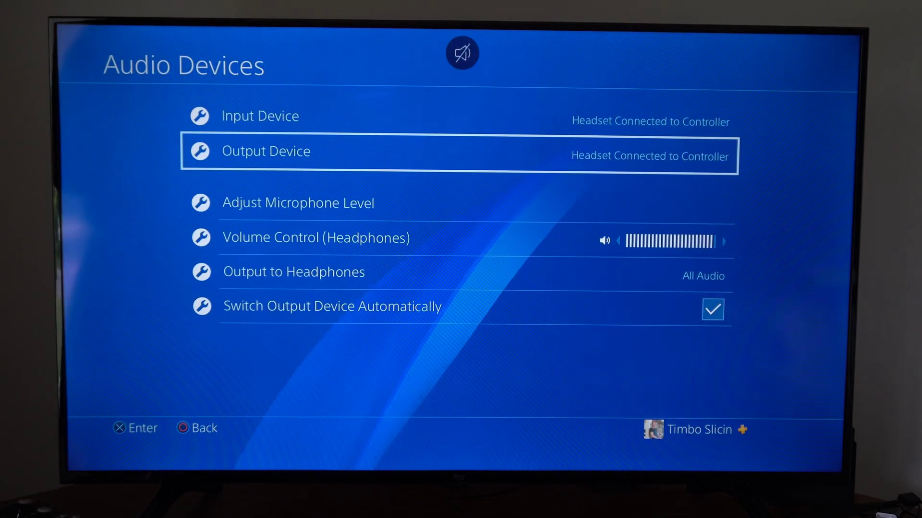
# Uncheck Switch Output Device Automatically so audio stays on the controller-connected headset.
pyautogui.press('down')
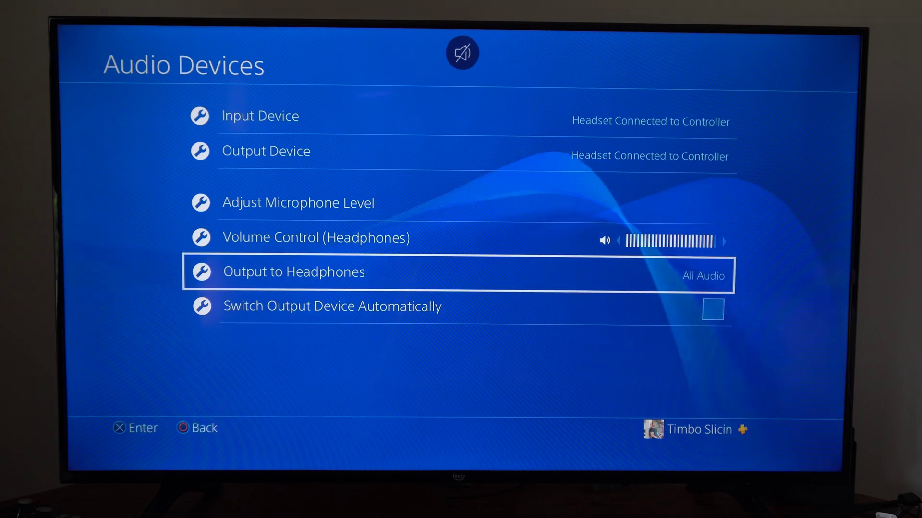
# Bring up the Adjust Microphone Level screen from Audio Devices.
pyautogui.click(294, 272)
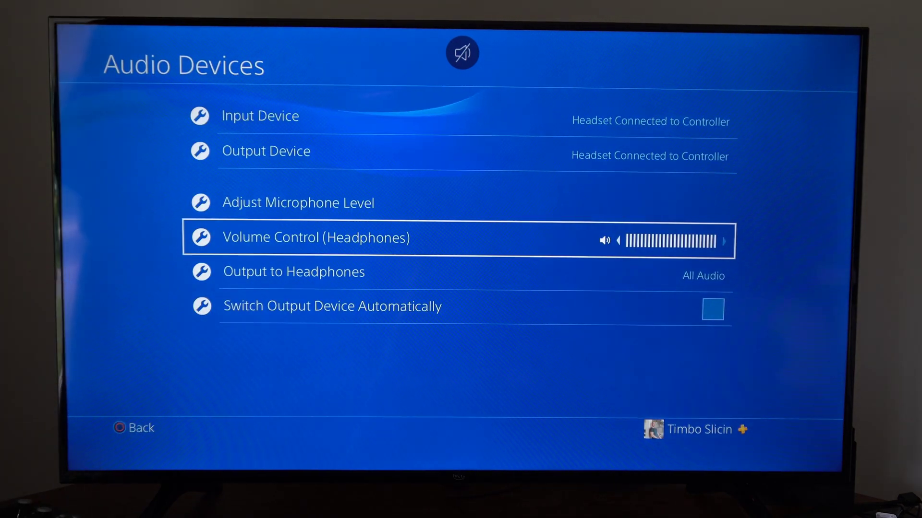
pyautogui.click(297, 203)
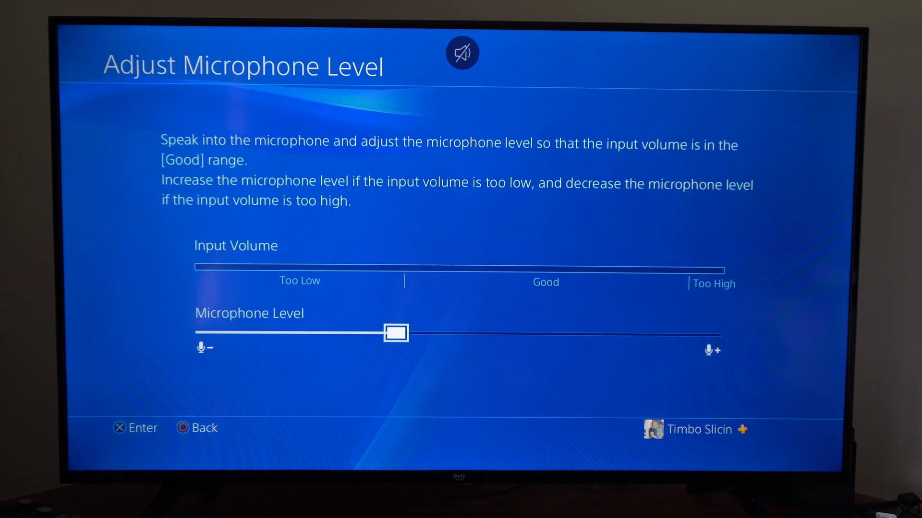